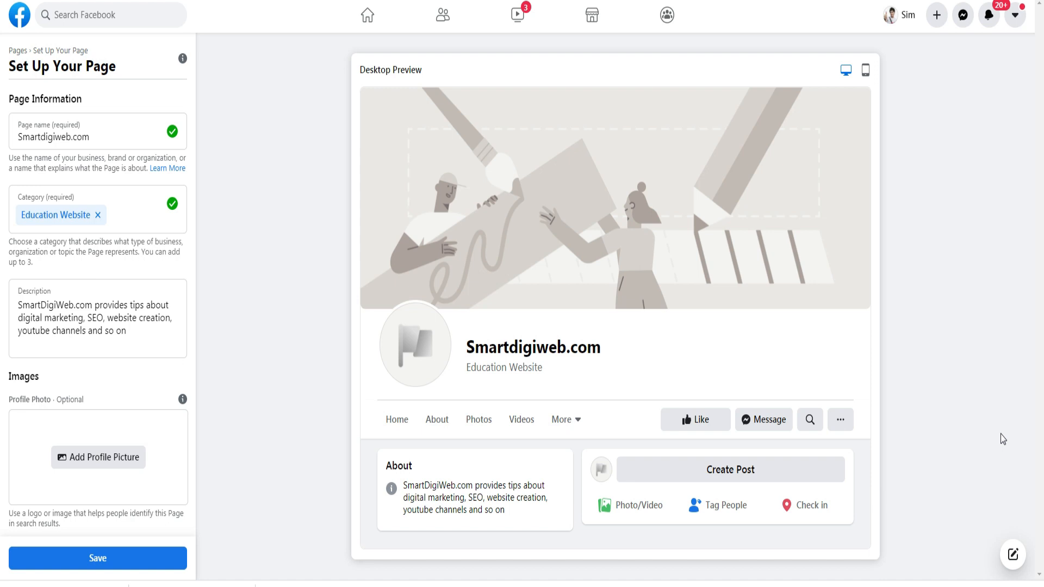
- Search the design types for 'facebook' and start a blank Facebook Cover (1640 × 924 px)
{"action": "scroll", "scroll_direction": "down", "scroll_amount": 3}
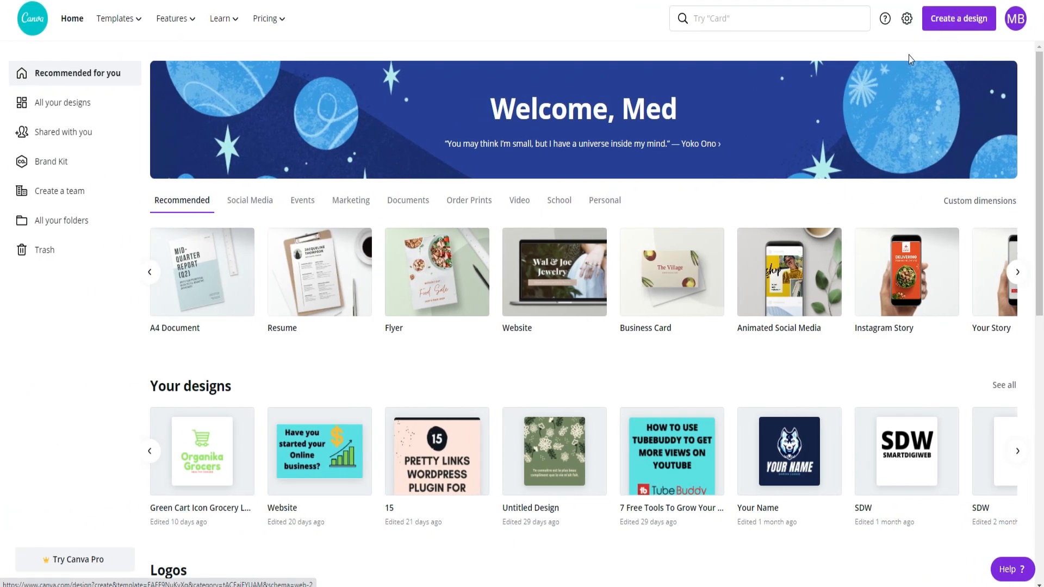
{"action": "mouse_move", "coordinate": [952, 25]}
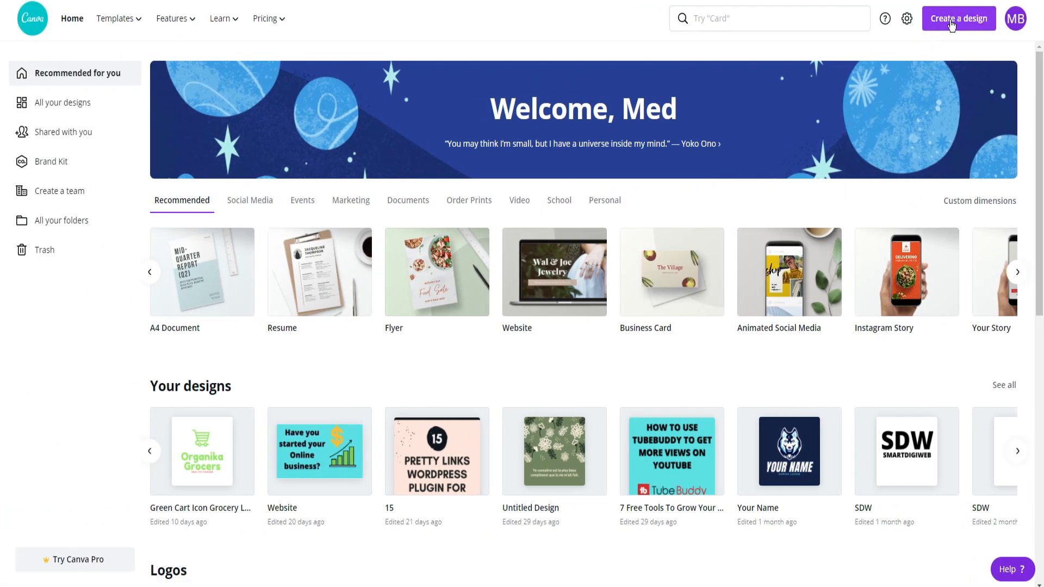
{"action": "left_click", "coordinate": [958, 19]}
{"action": "type", "text": "face"}
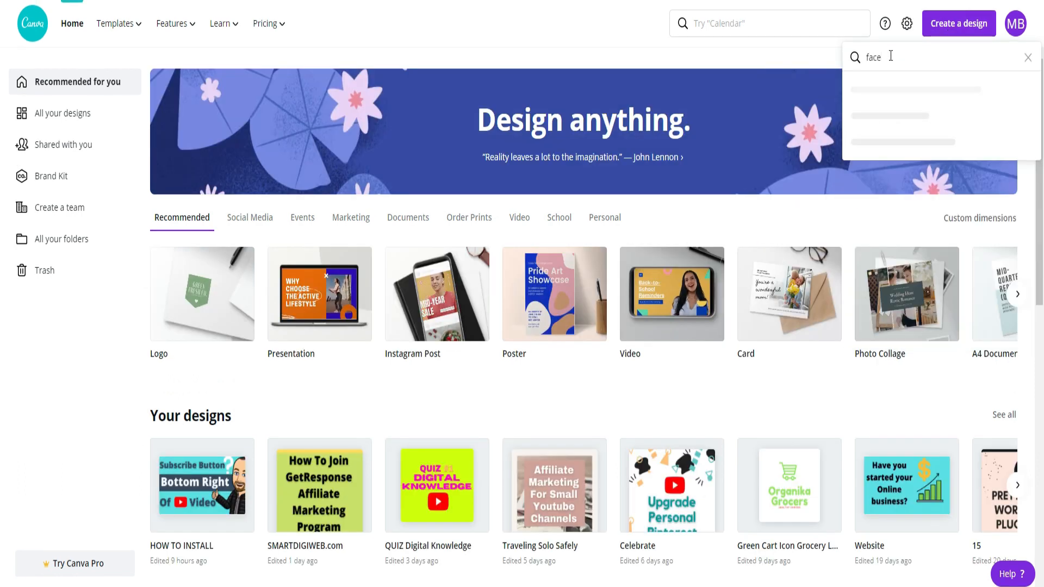
{"action": "type", "text": "book"}
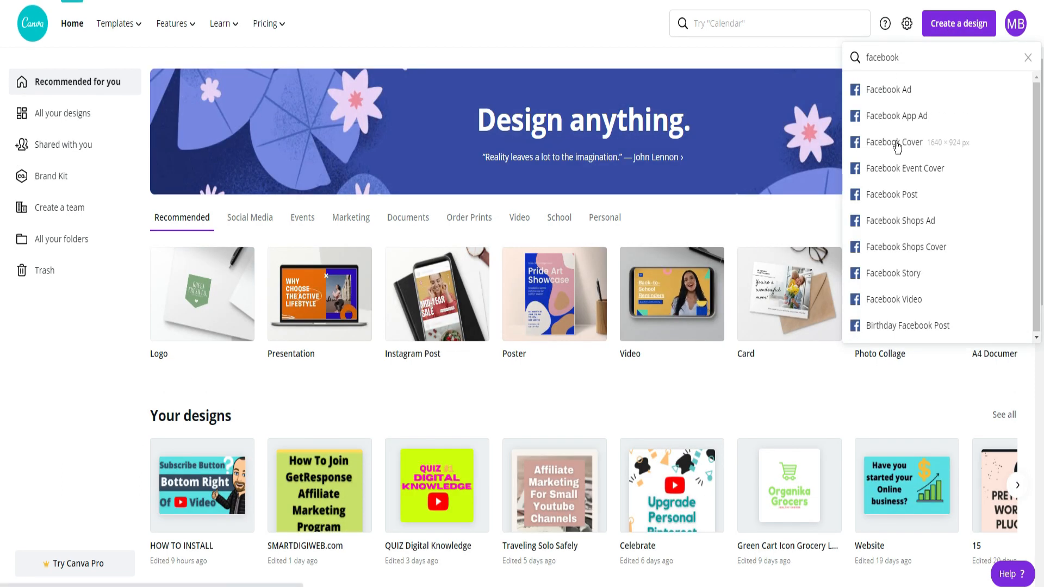
{"action": "left_click", "coordinate": [892, 141]}
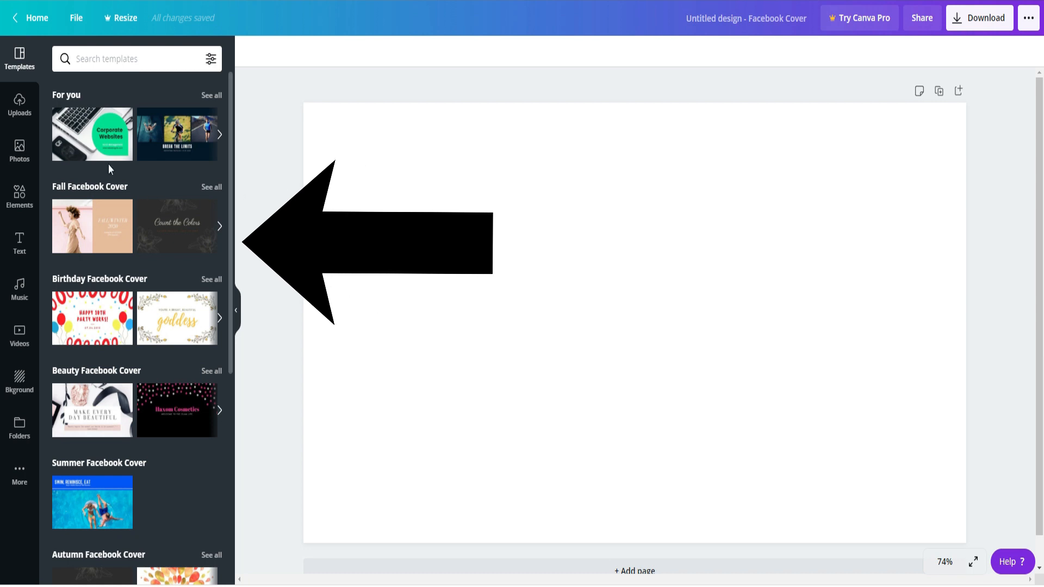
- Search cover templates for 'online' and try the grocery shopping template and another
{"action": "scroll", "scroll_direction": "down", "scroll_amount": 3}
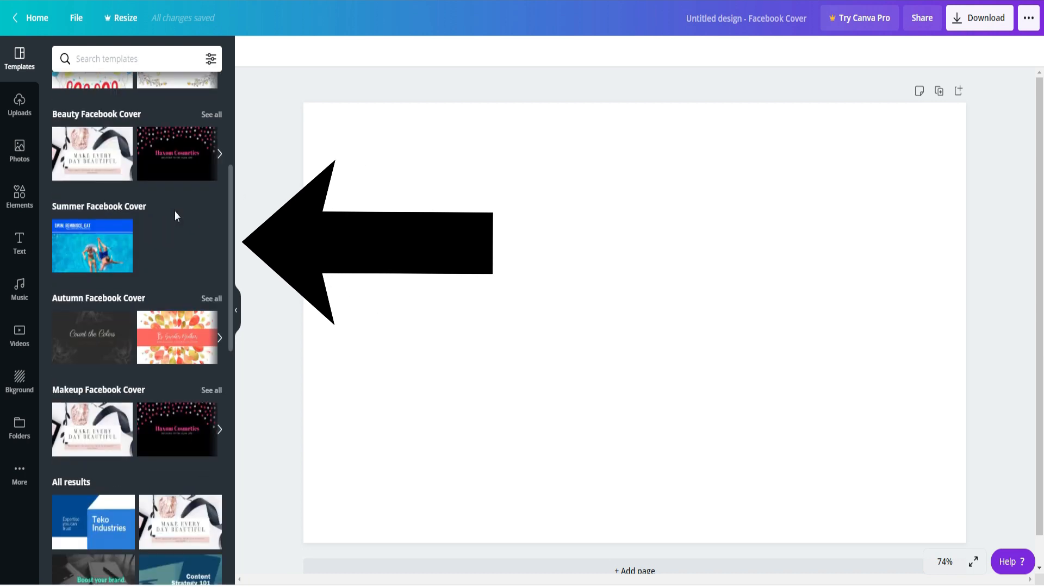
{"action": "left_click", "coordinate": [133, 59]}
{"action": "type", "text": "digital"}
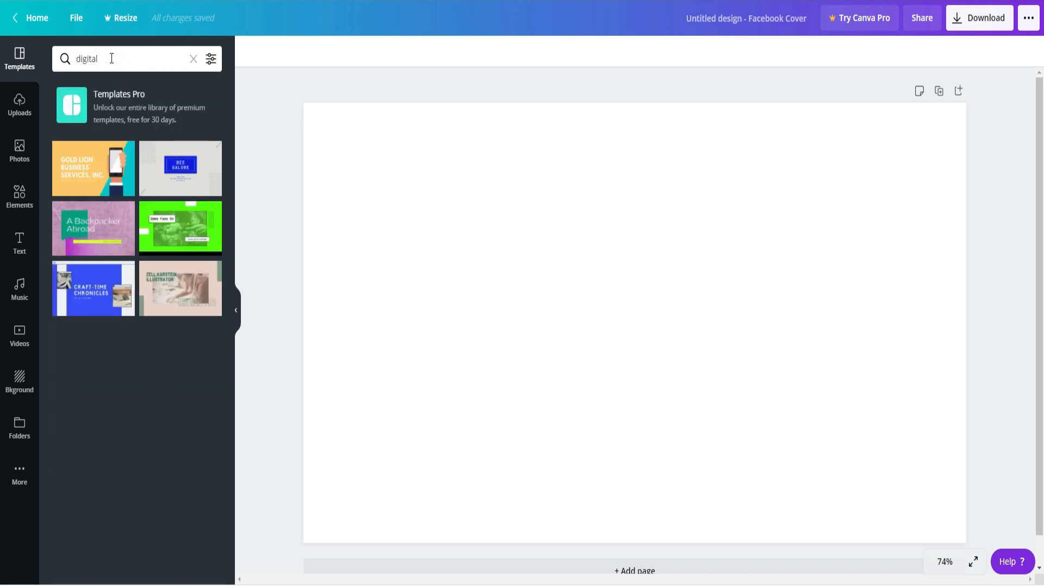
{"action": "mouse_move", "coordinate": [177, 247]}
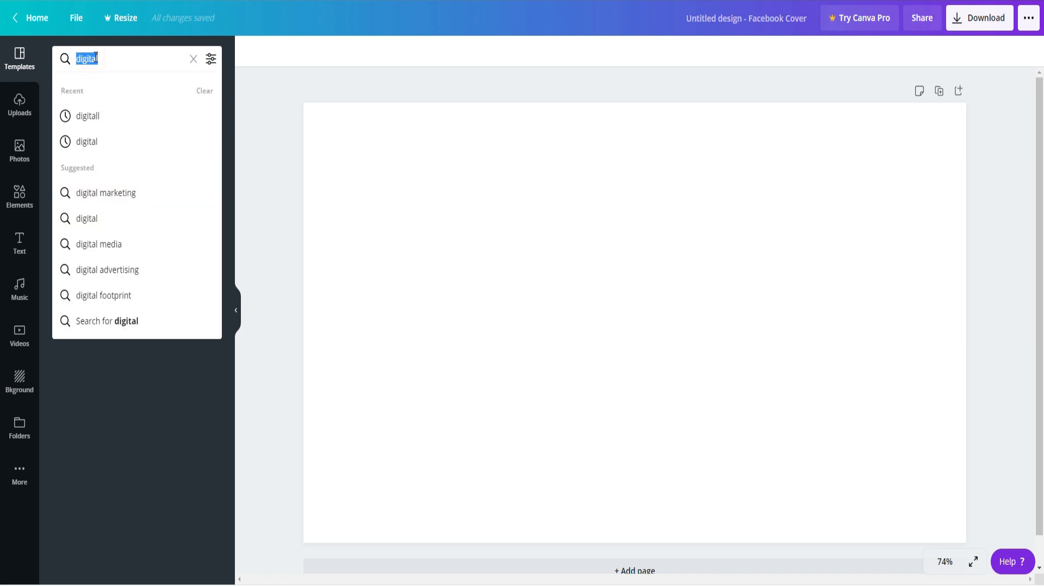
{"action": "type", "text": "online"}
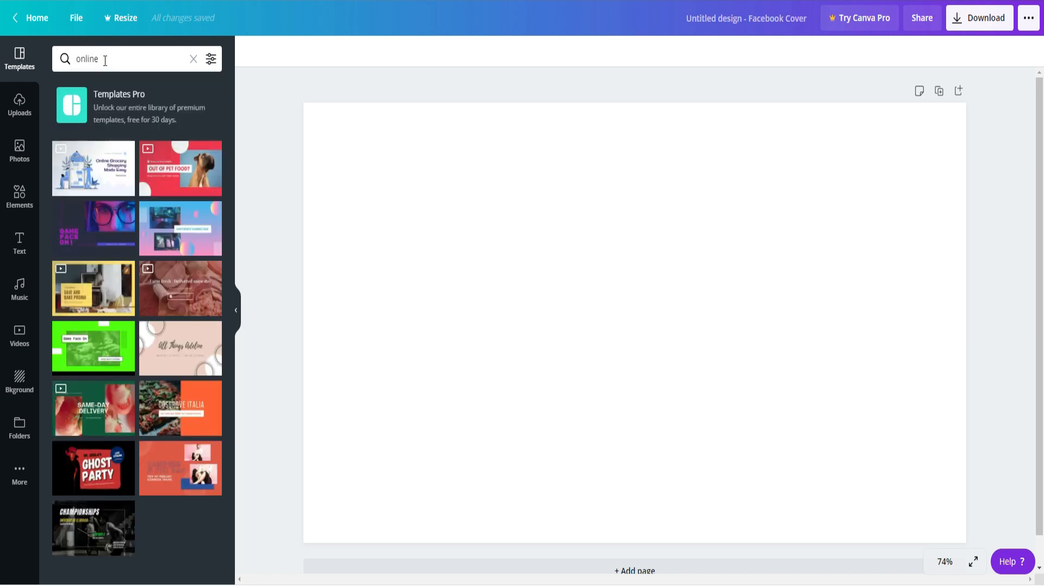
{"action": "left_click", "coordinate": [94, 167]}
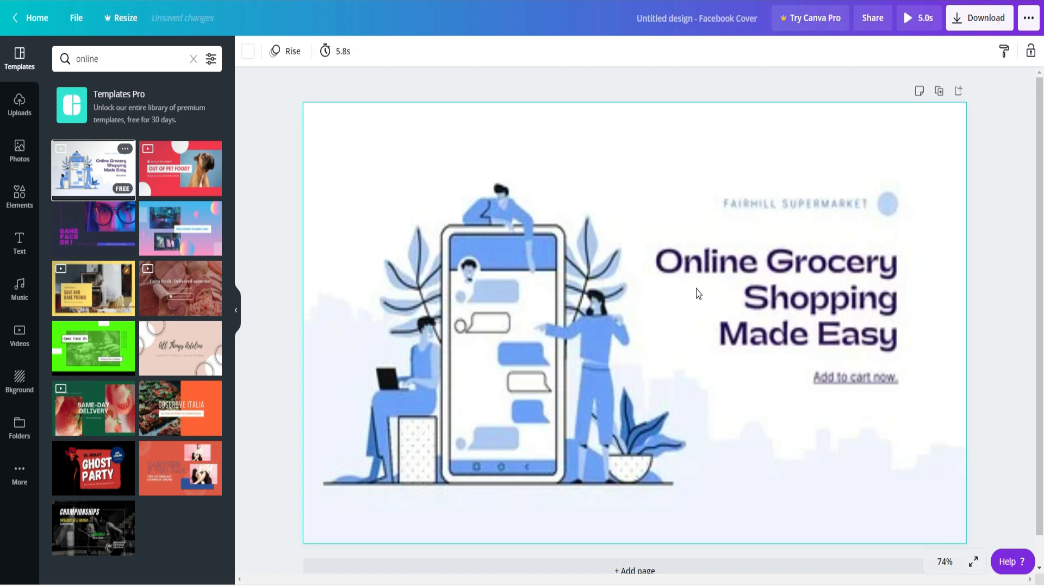
{"action": "left_click", "coordinate": [94, 247]}
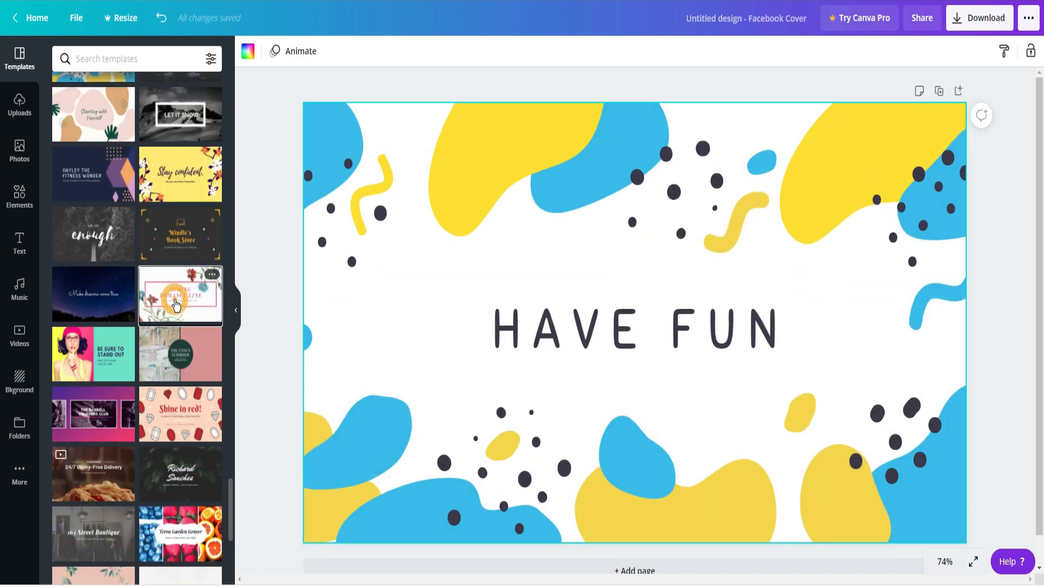
- Try the LIFE IS ONE BIG PARTY template and then the mountain template
{"action": "left_click", "coordinate": [180, 220]}
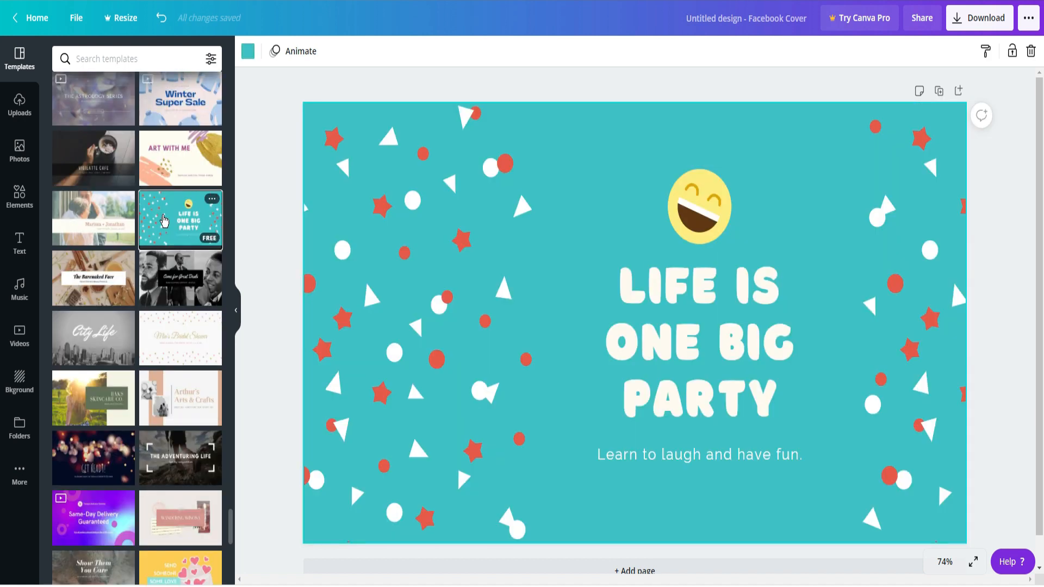
{"action": "left_click", "coordinate": [180, 417]}
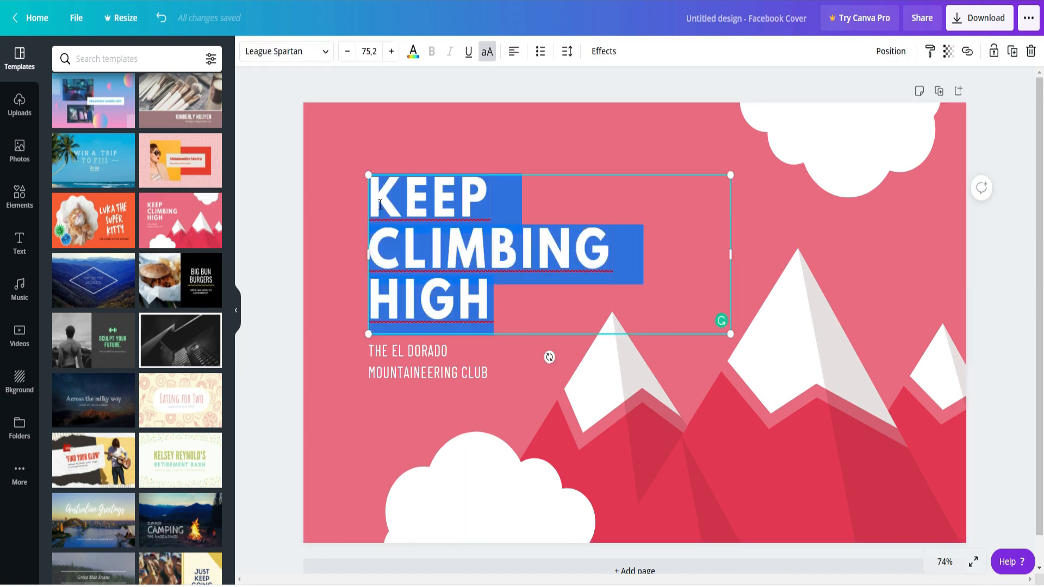
- Retitle the cover SMARTDIGIWEB with the tagline 'Everything you want to know about digital'
{"action": "type", "text": "SMARTDIGIWEB"}
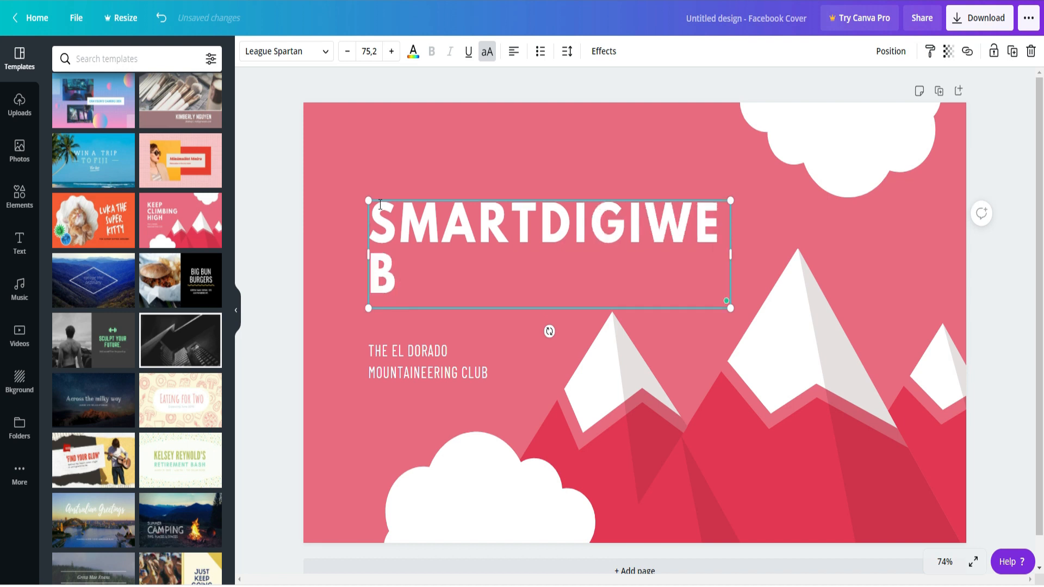
{"action": "left_click", "coordinate": [432, 361]}
{"action": "type", "text": "EVERYTHING YOU WANT TO KNOW ABOUT DIGITAL"}
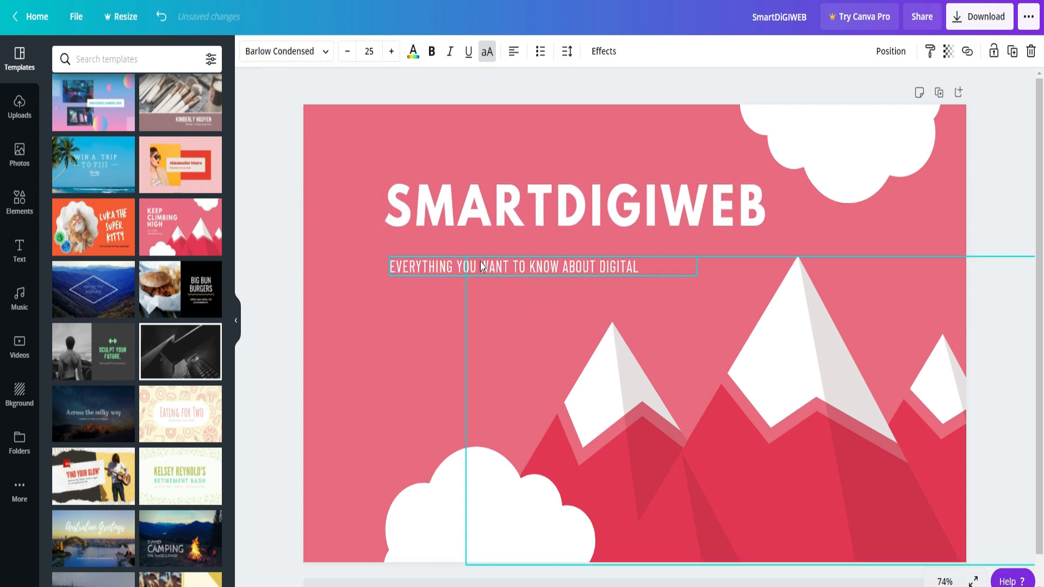
{"action": "left_click", "coordinate": [392, 51]}
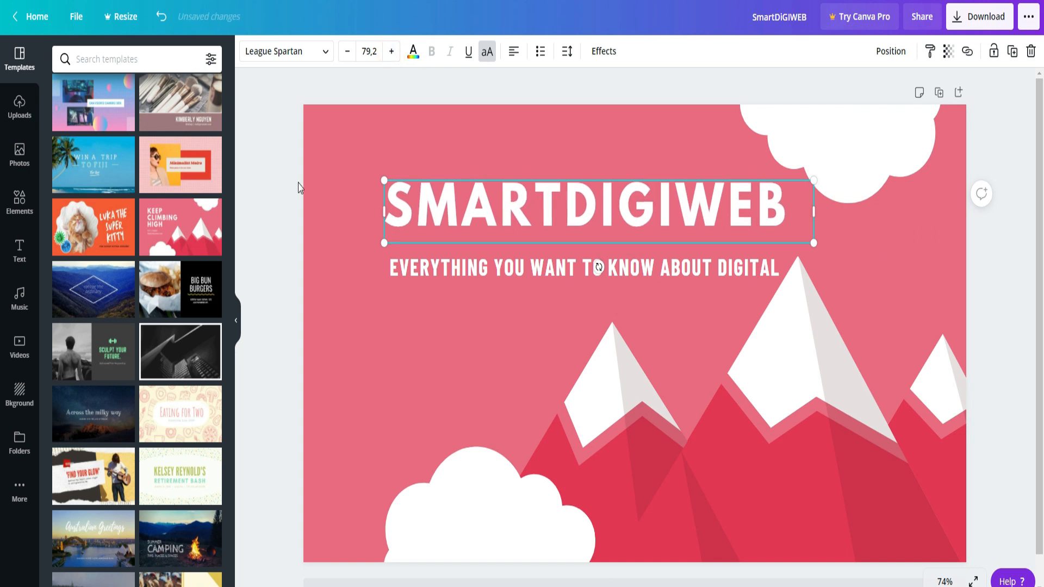
{"action": "left_click", "coordinate": [267, 206]}
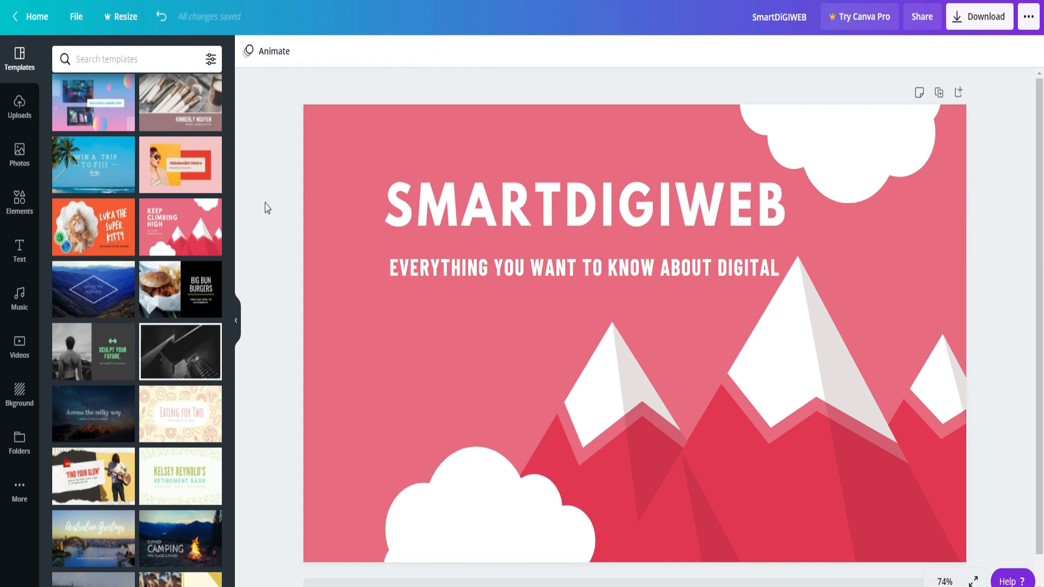
- Recolour the title, trying teal and orange before settling on yellow
{"action": "left_click", "coordinate": [92, 316]}
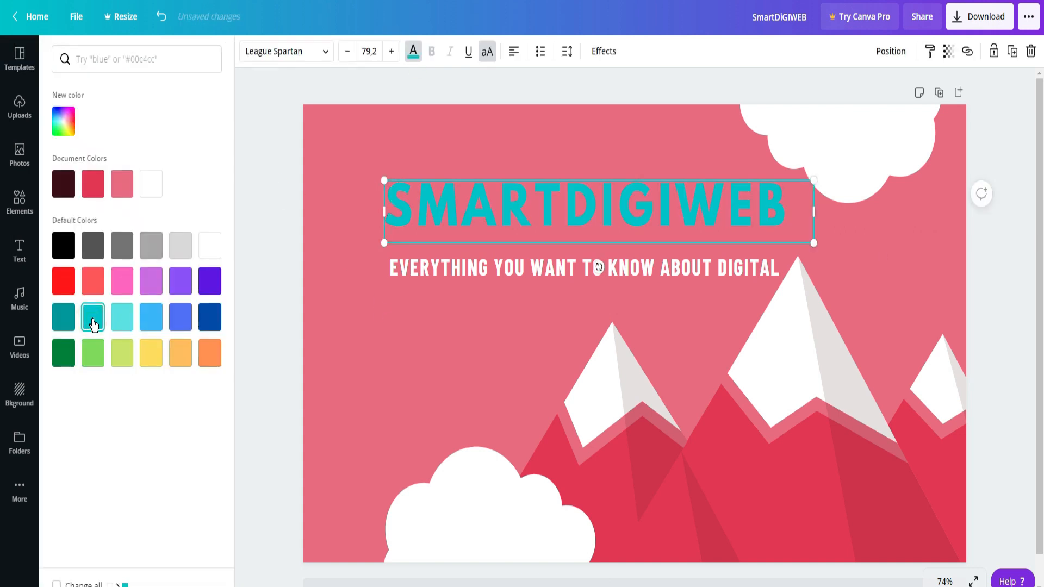
{"action": "left_click", "coordinate": [180, 352]}
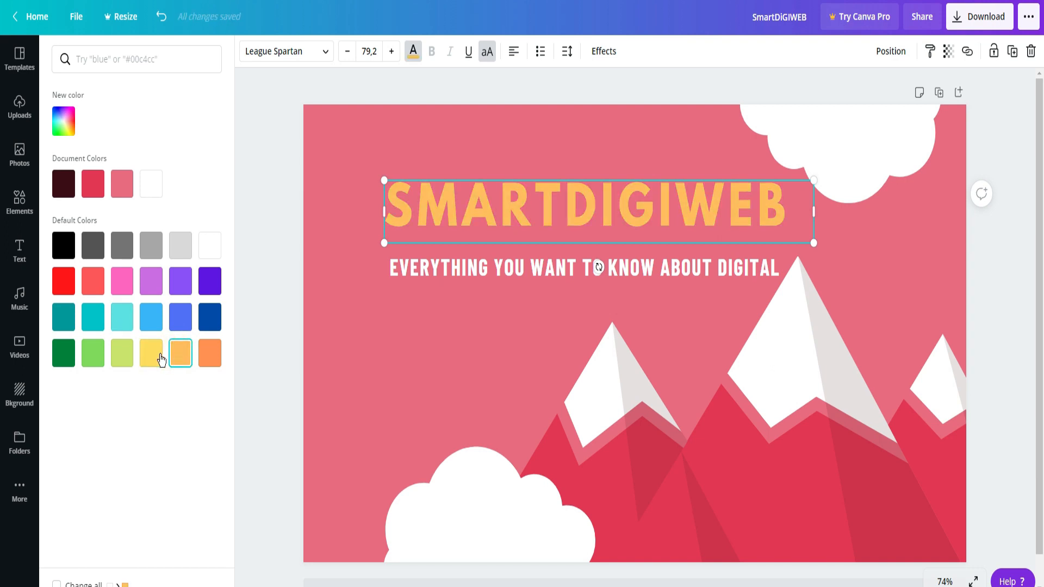
{"action": "left_click", "coordinate": [20, 59]}
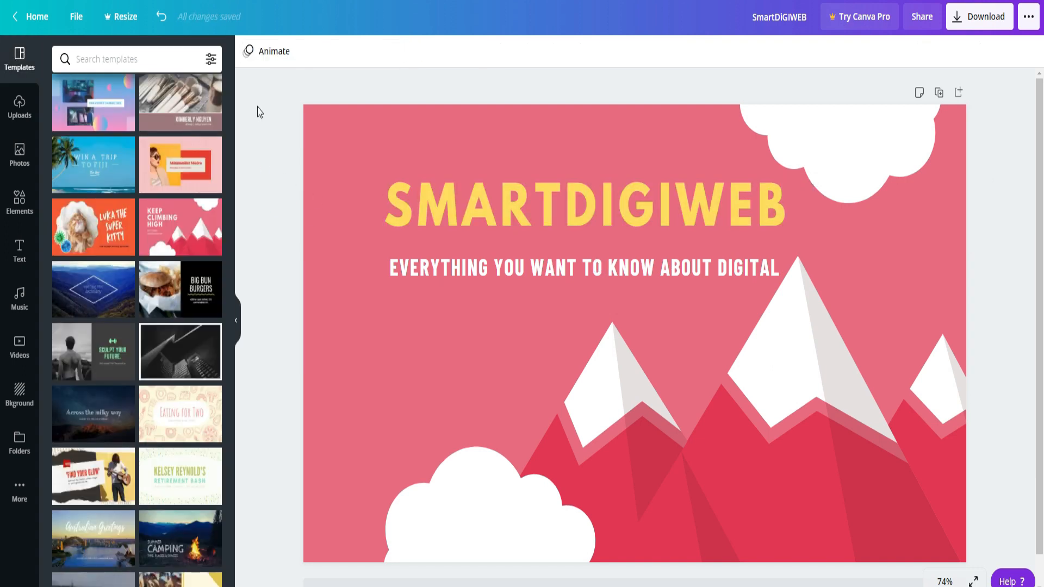
- Add YouTube and Facebook icons from Elements to the row beneath the tagline
{"action": "type", "text": "youtube"}
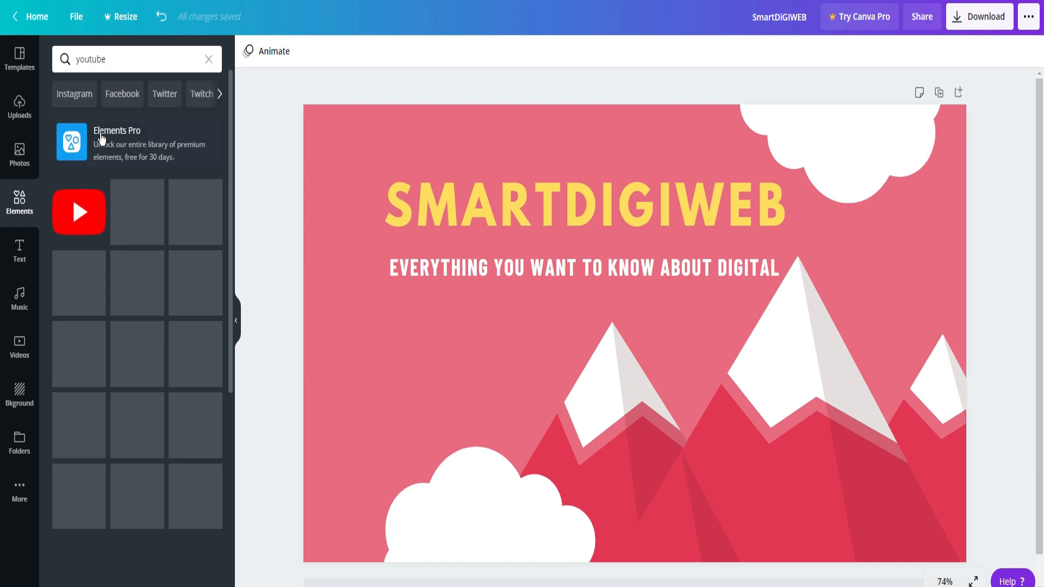
{"action": "left_click", "coordinate": [78, 212]}
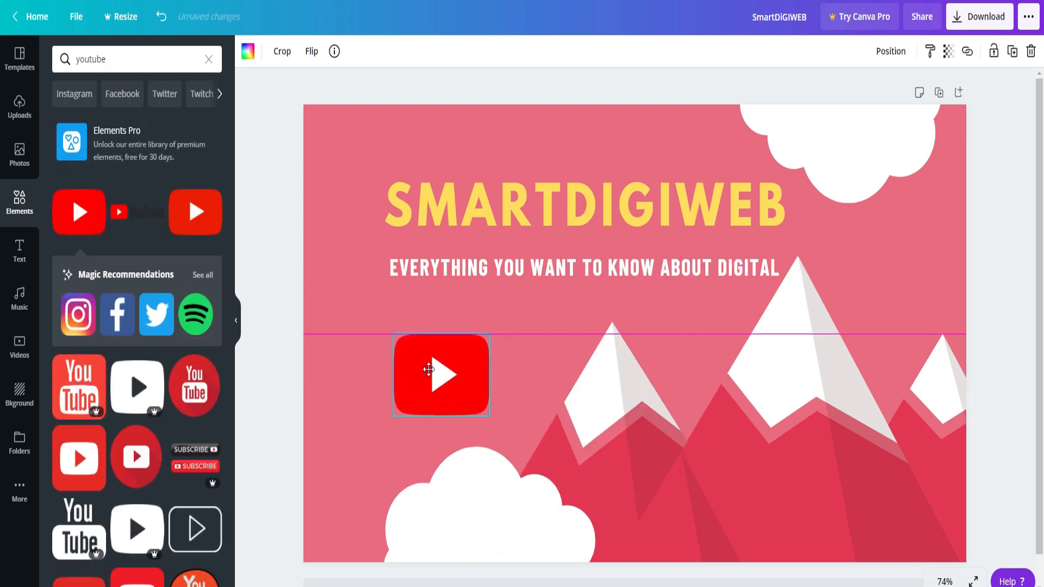
{"action": "left_click", "coordinate": [116, 314]}
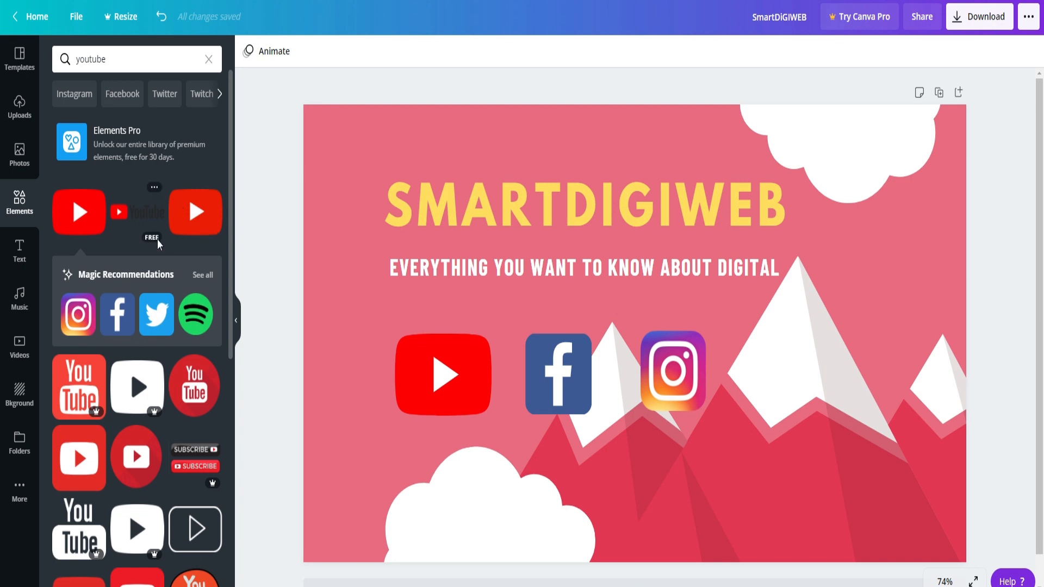
- Add an SEO illustration to the icon row and a globe from the 'website' search
{"action": "type", "text": "seo"}
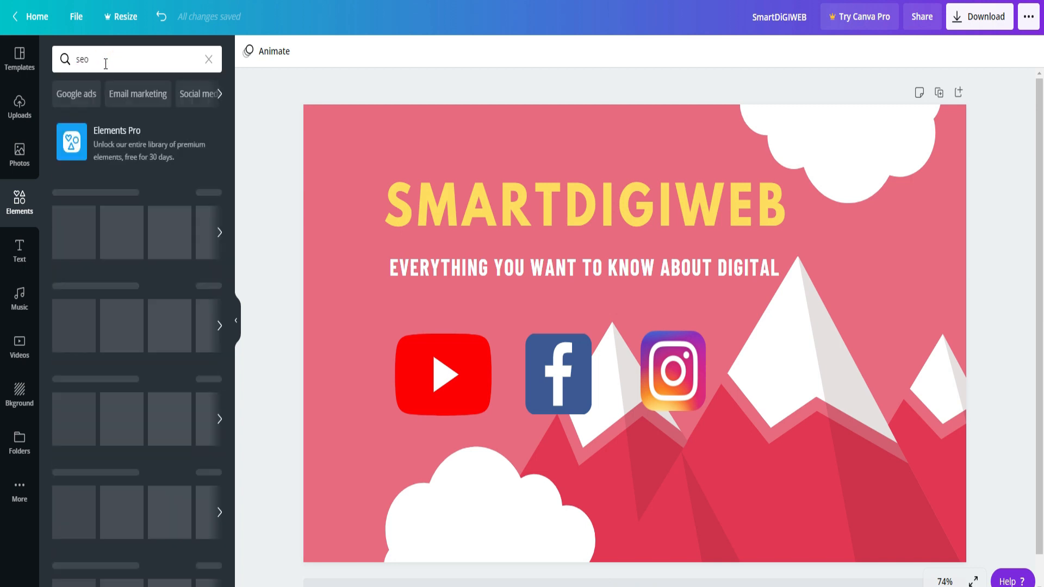
{"action": "left_click", "coordinate": [137, 212]}
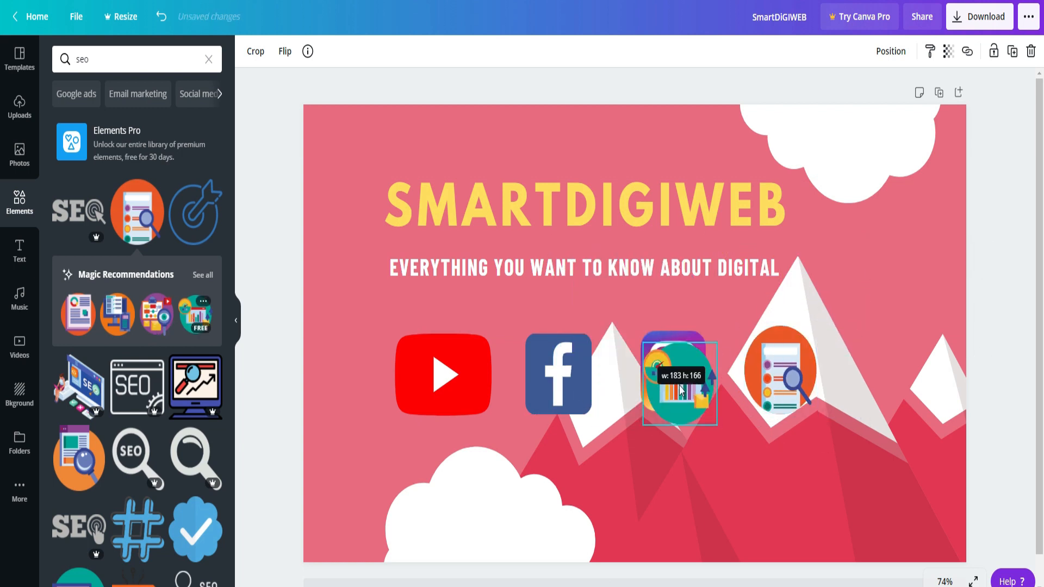
{"action": "type", "text": "website"}
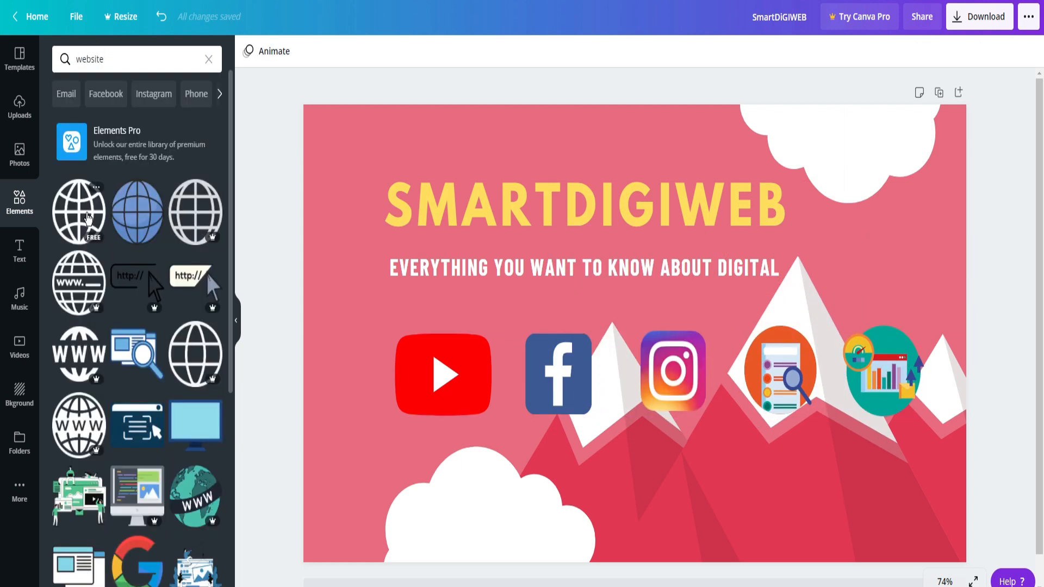
{"action": "left_click", "coordinate": [78, 212]}
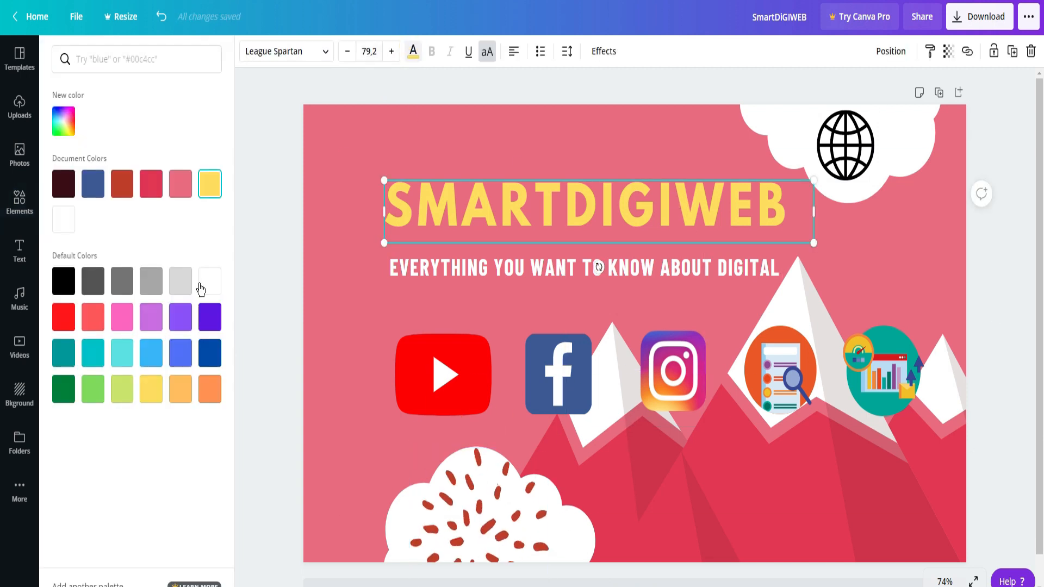
- Turn the SMARTDIGIWEB title white and download the cover as a PNG
{"action": "left_click", "coordinate": [20, 204]}
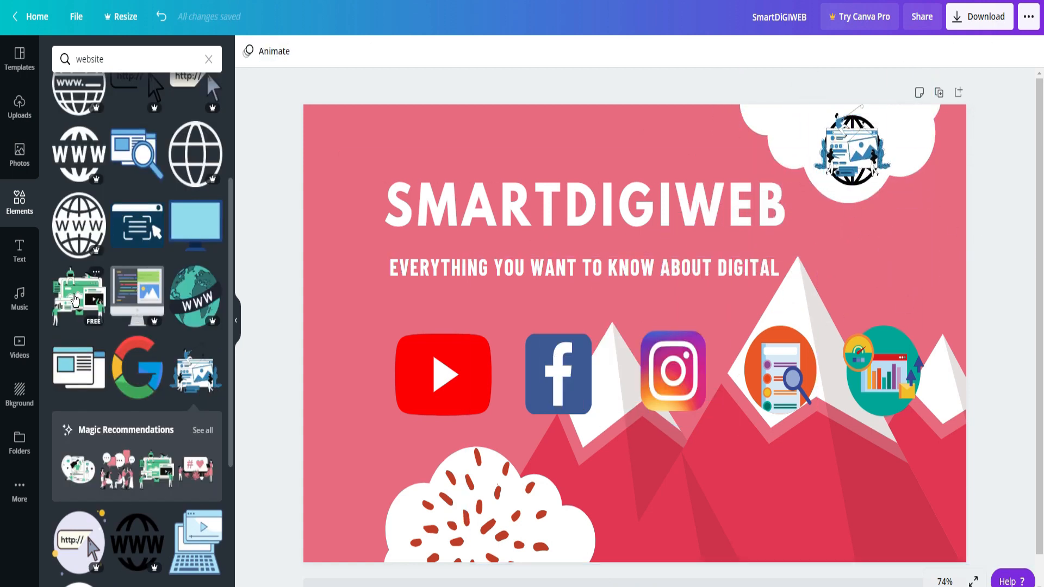
{"action": "scroll", "scroll_direction": "down", "scroll_amount": 3}
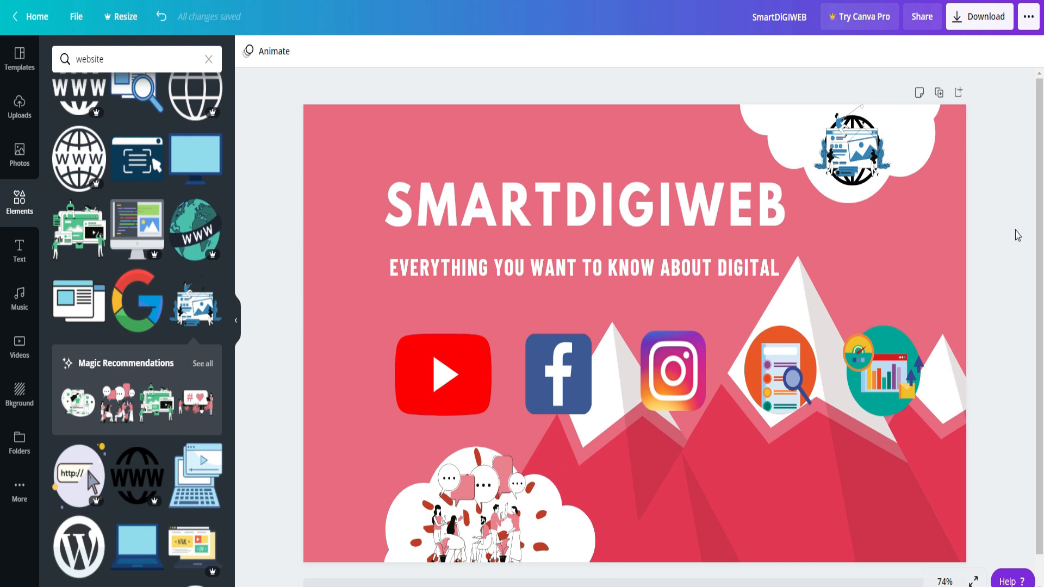
{"action": "left_click", "coordinate": [977, 17]}
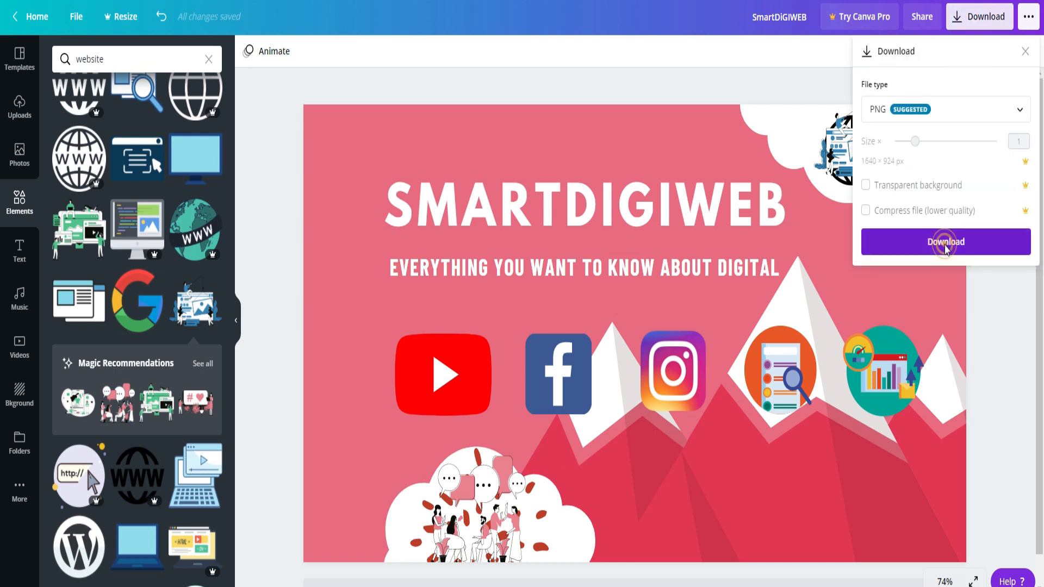
{"action": "left_click", "coordinate": [945, 241]}
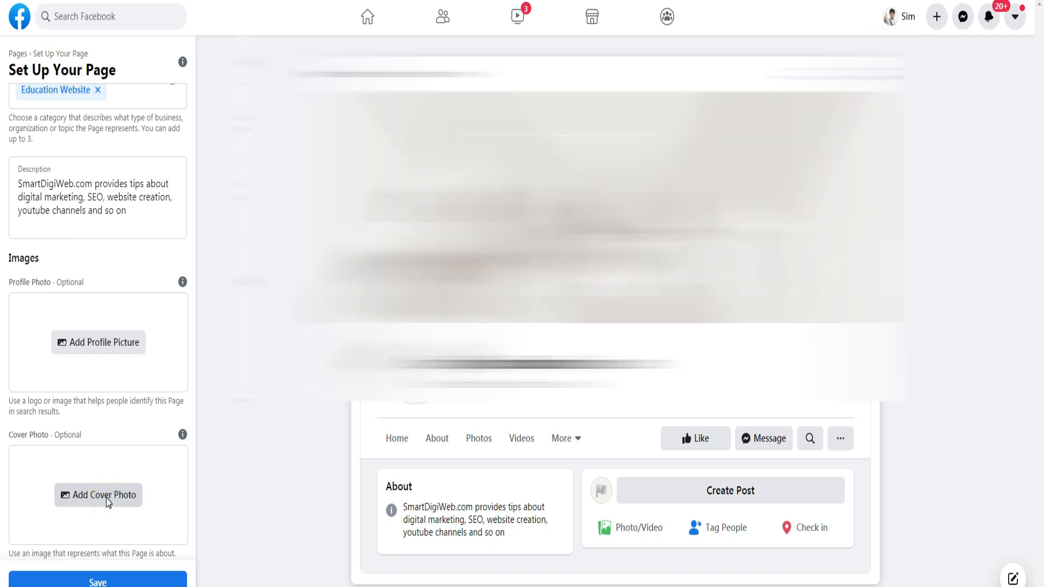
- Upload the downloaded SMARTDIGIWEB PNG as the page's cover photo
{"action": "left_click", "coordinate": [97, 494]}
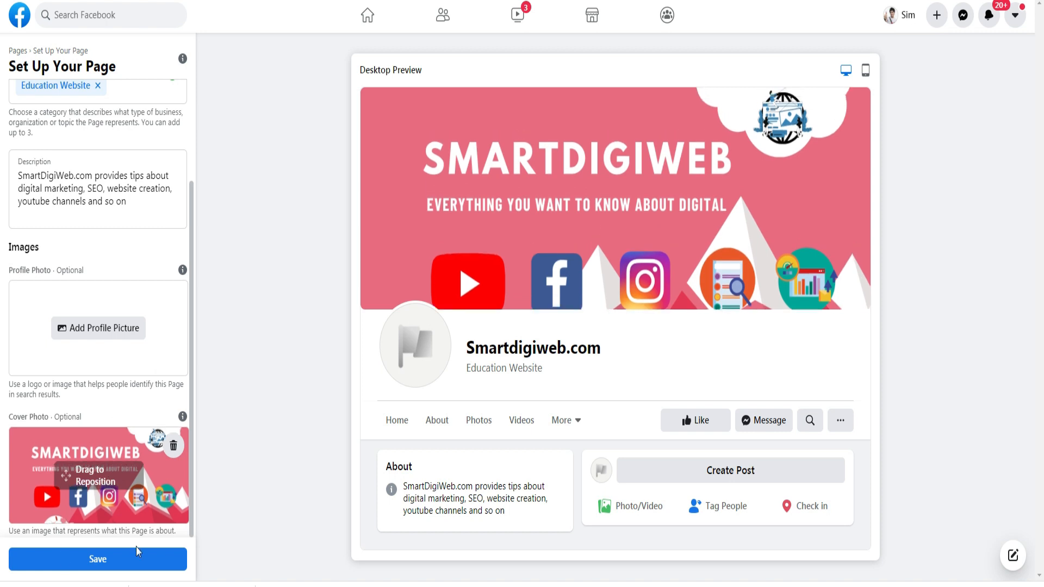
- Save the page setup and view the live page showing the new cover photo
{"action": "left_click", "coordinate": [97, 559]}
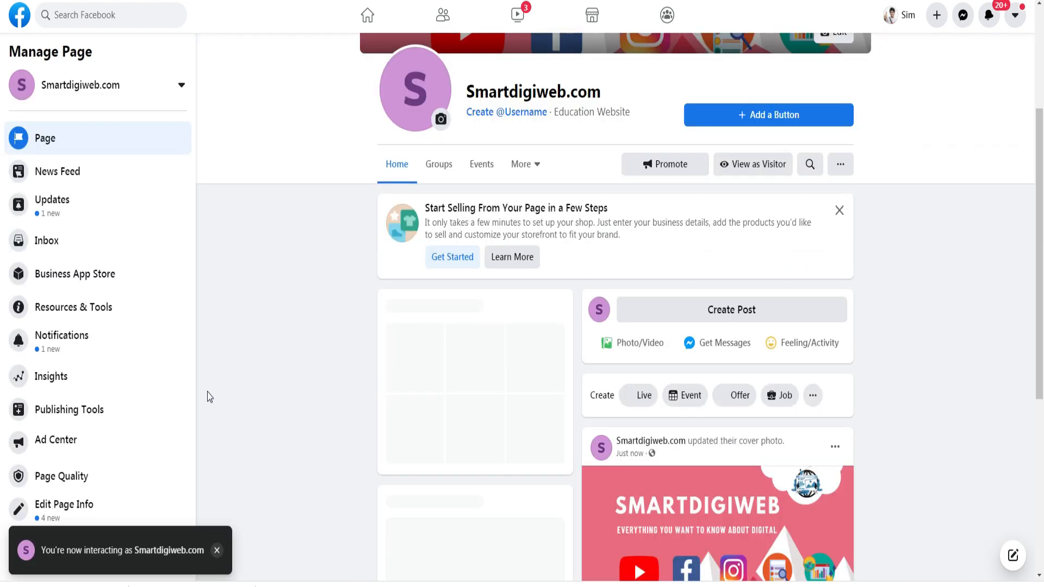
{"action": "scroll", "scroll_direction": "up", "scroll_amount": 3}
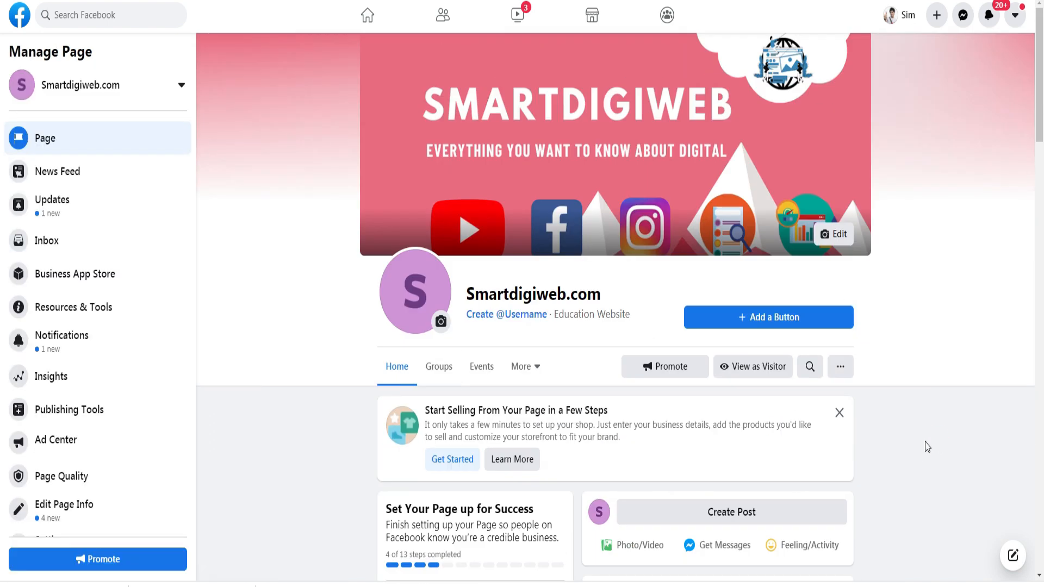
{"action": "scroll", "scroll_direction": "down", "scroll_amount": 3}
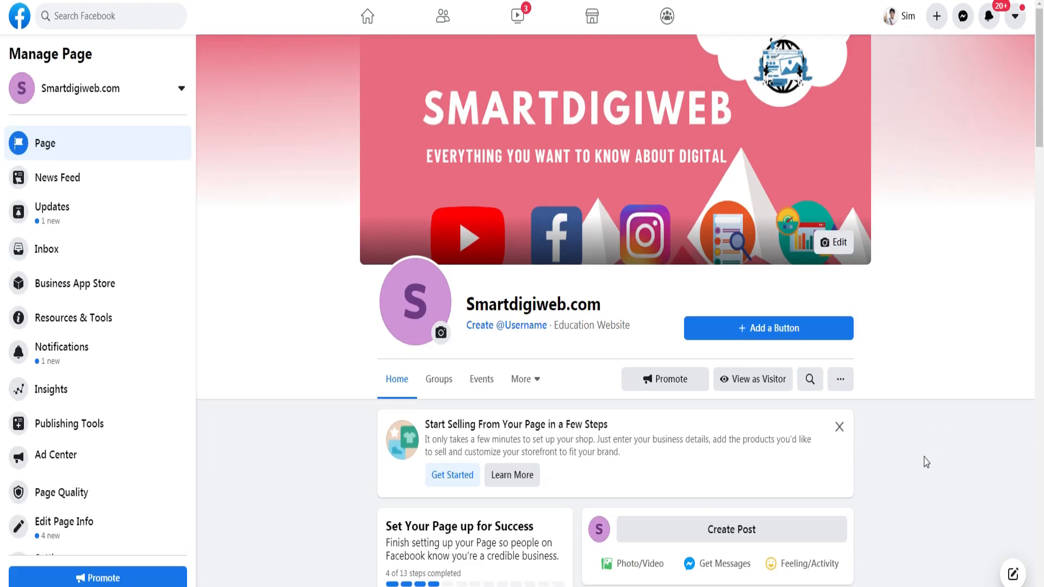